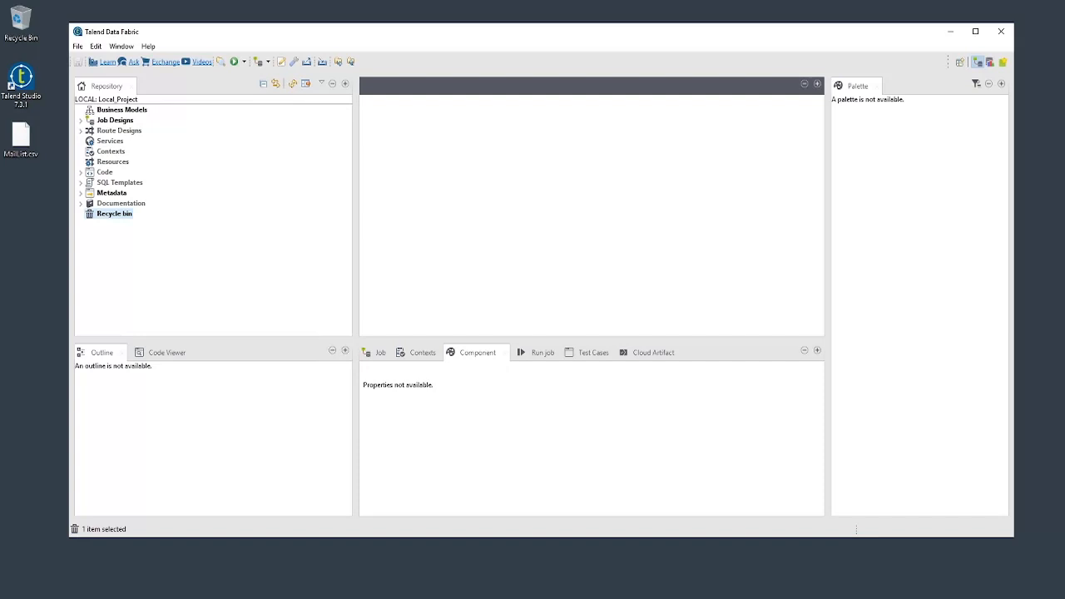
pyautogui.moveTo(338, 208)
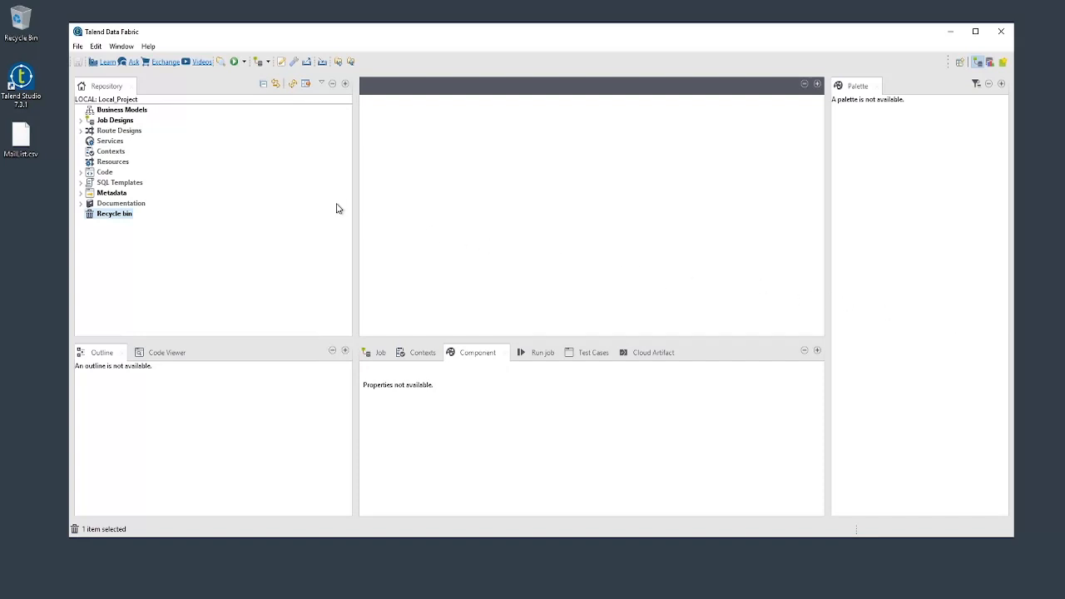
# - Create a new standard job named SimpleETL and start entering its purpose and description
pyautogui.rightClick(115, 119)
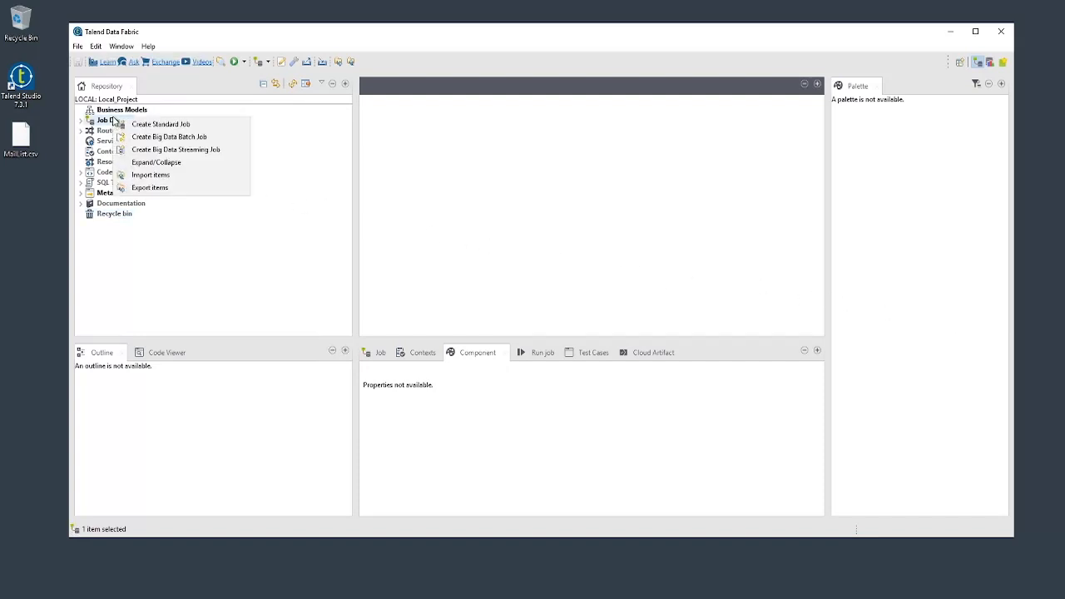
pyautogui.click(160, 124)
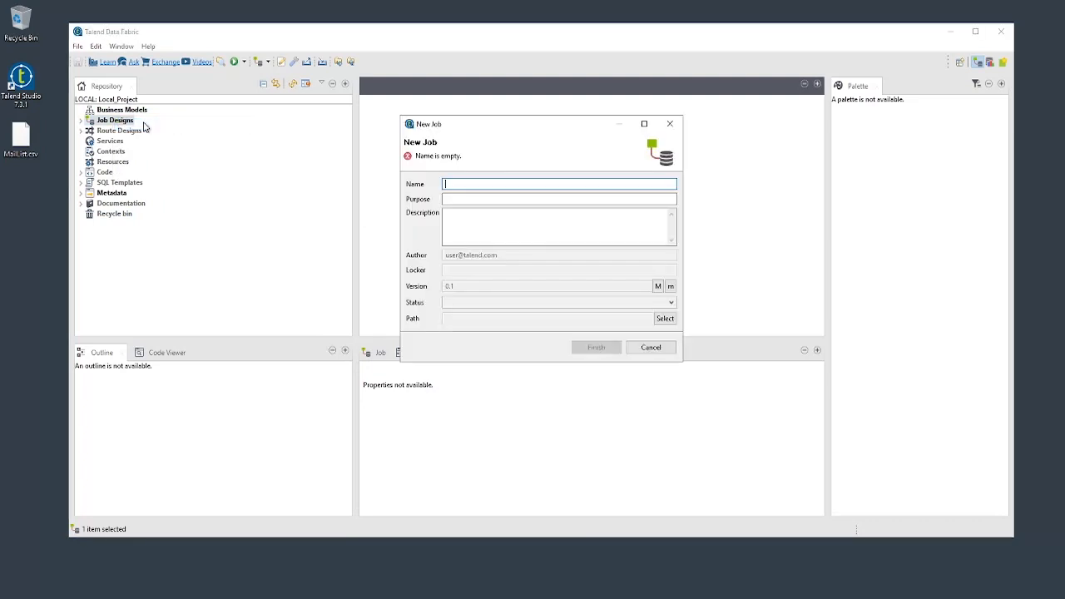
pyautogui.write('Simple')
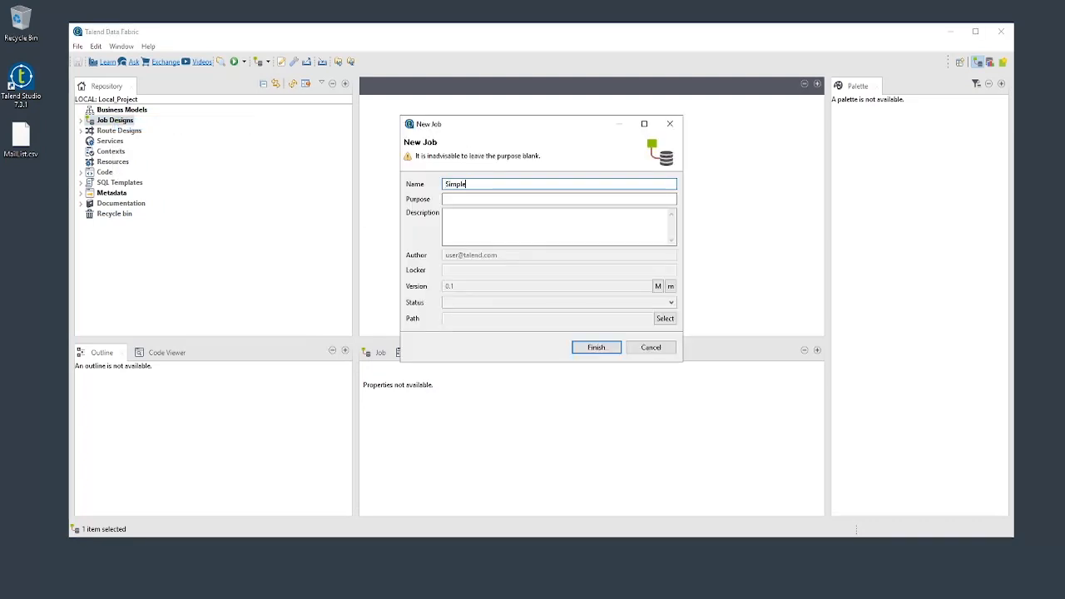
pyautogui.write('ETL')
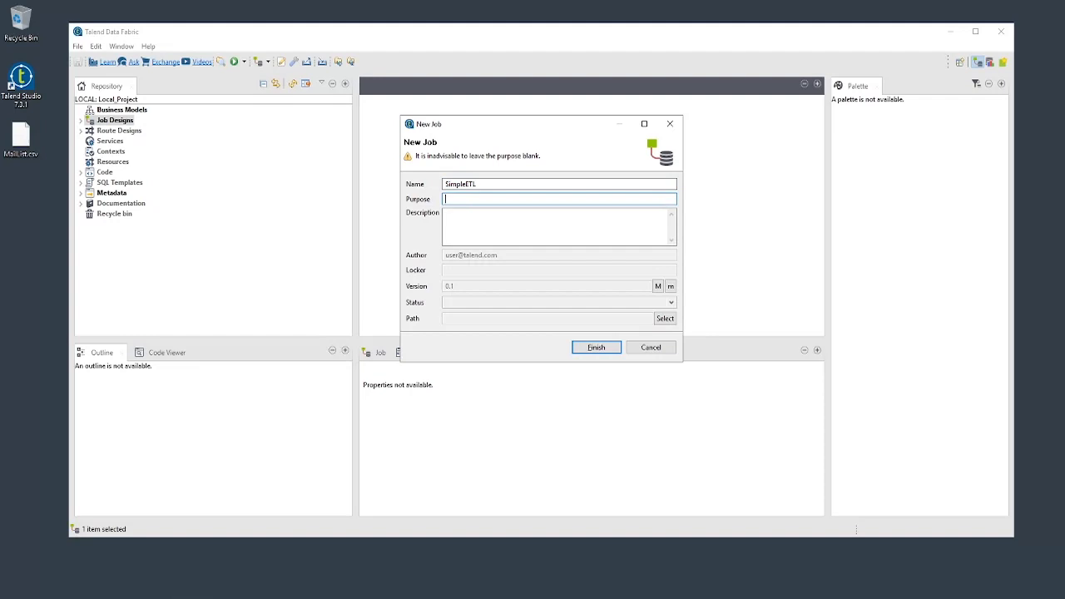
pyautogui.moveTo(145, 126)
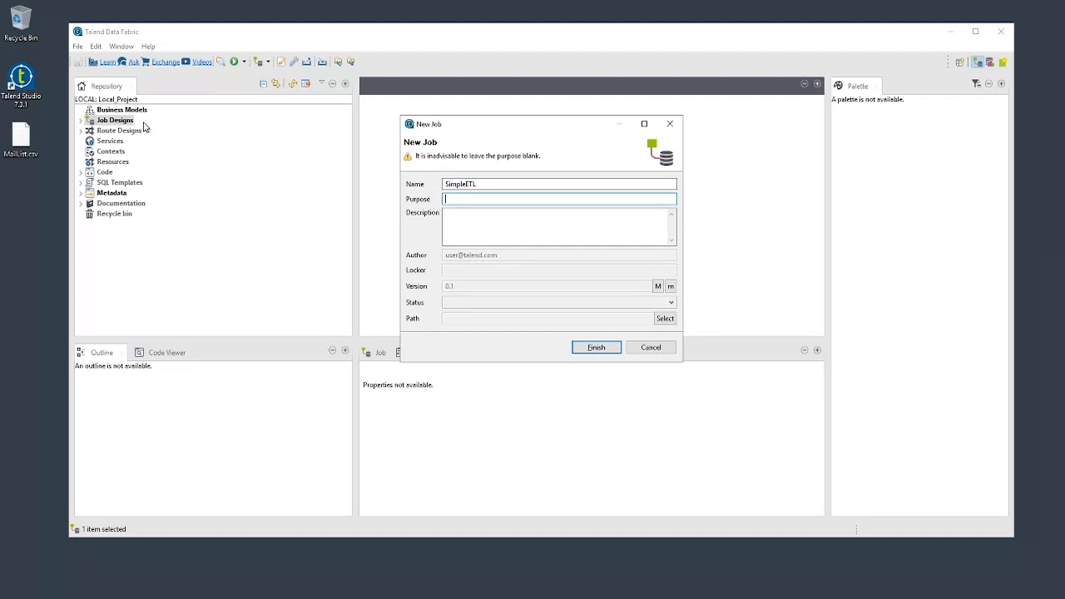
pyautogui.write('Create a simple DI Job')
pyautogui.click(559, 227)
pyautogui.write('Example illustrating components and connectors')
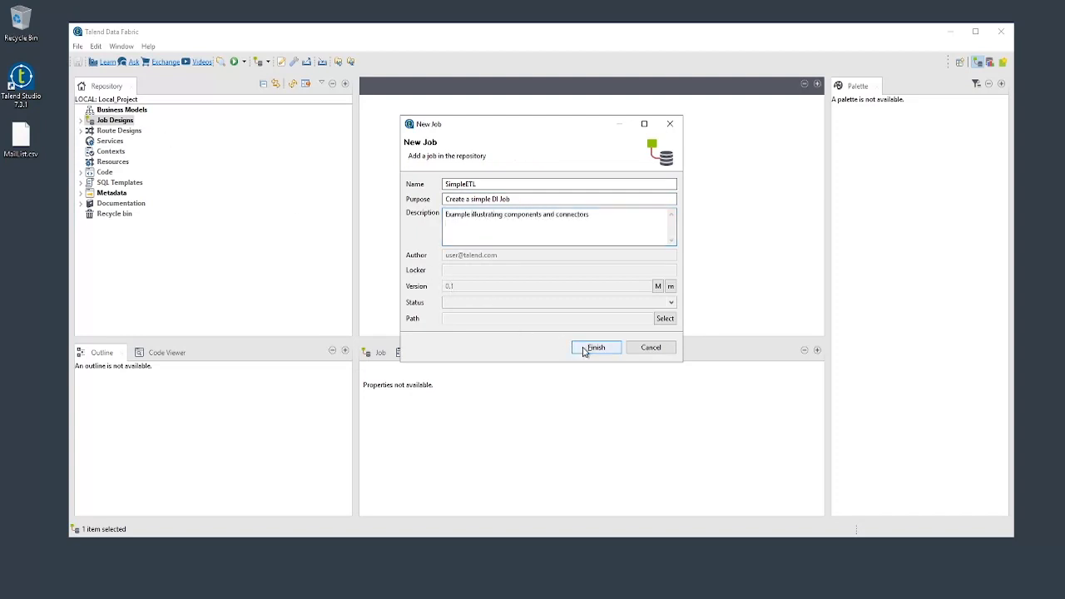
# - Finish the SimpleETL job and expand the Palette's File > Input components
pyautogui.click(596, 347)
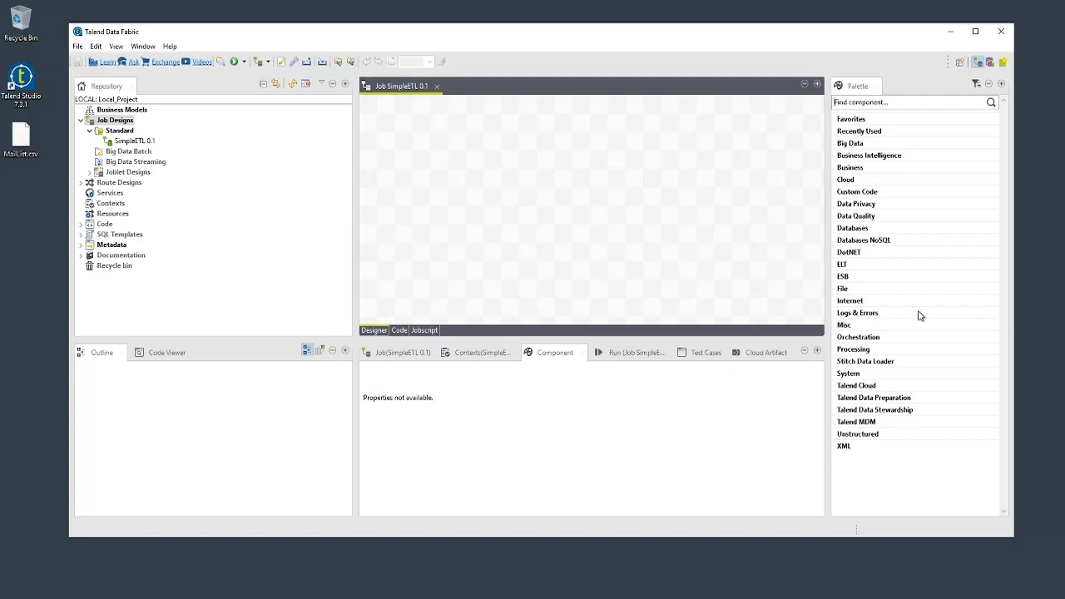
pyautogui.click(842, 288)
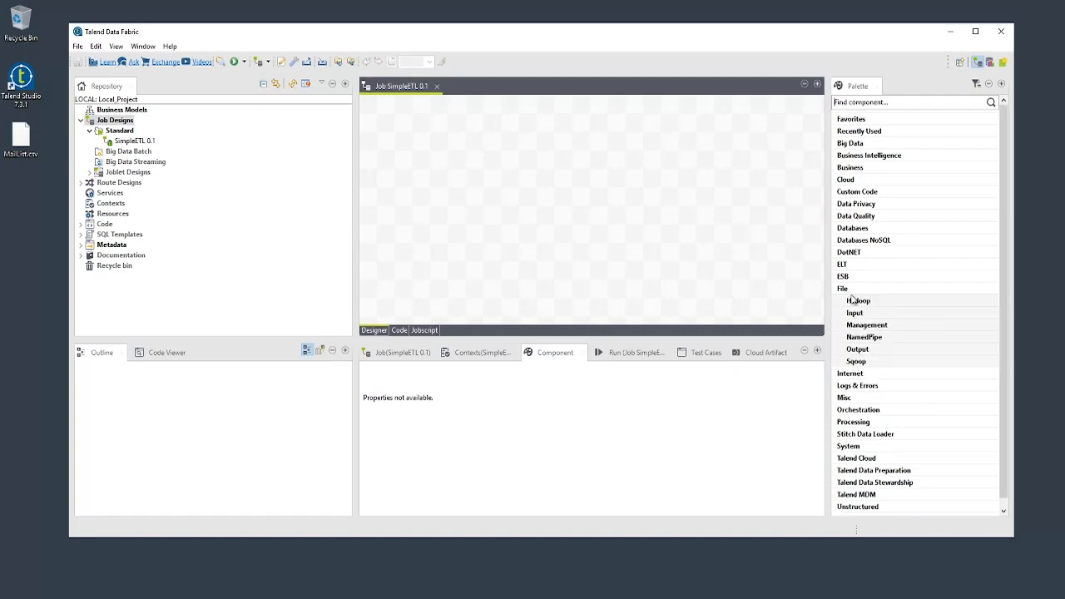
pyautogui.click(856, 312)
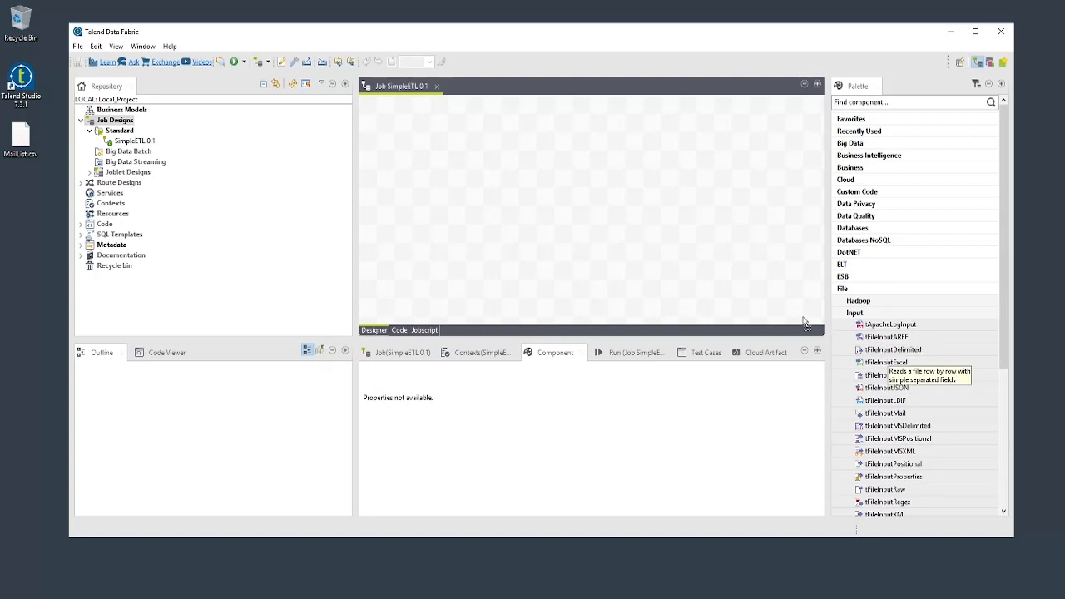
pyautogui.moveTo(422, 172)
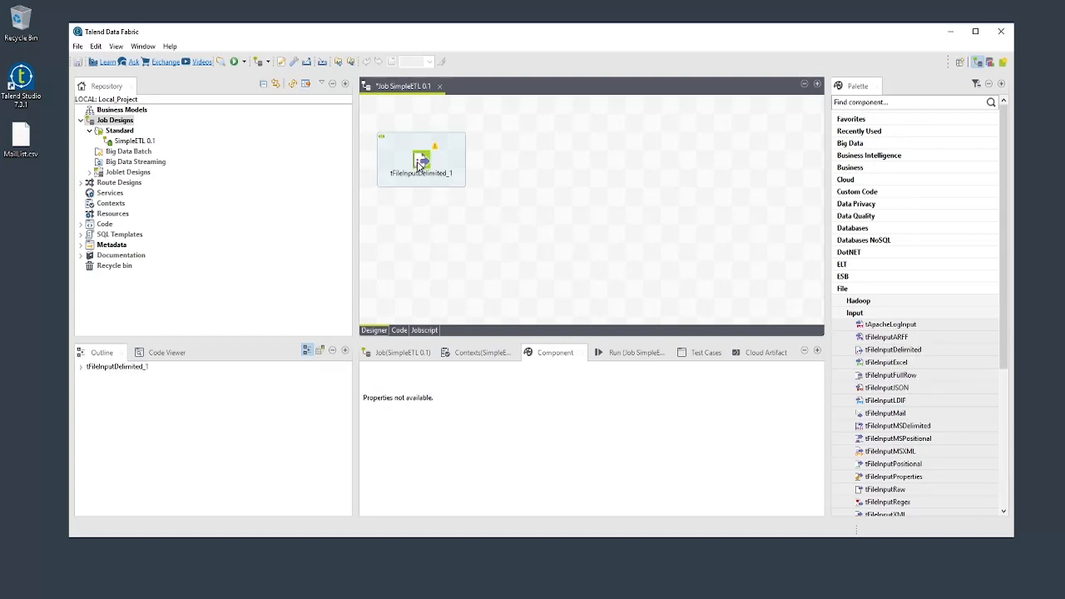
# - Point the delimited file input at Desktop\MailList.csv, with a comma separator and one header line
pyautogui.click(421, 160)
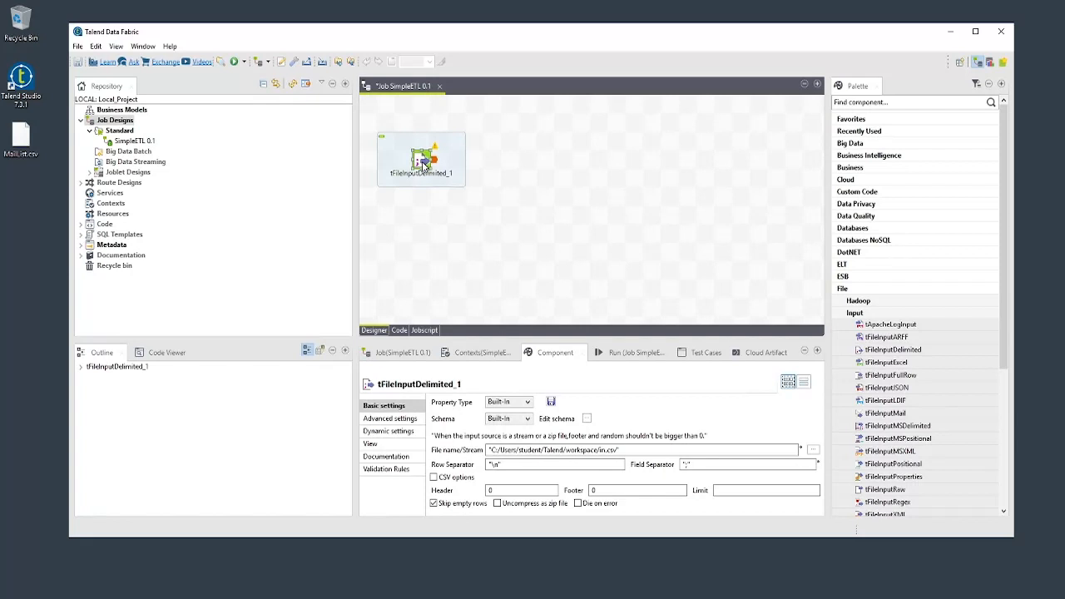
pyautogui.moveTo(581, 336)
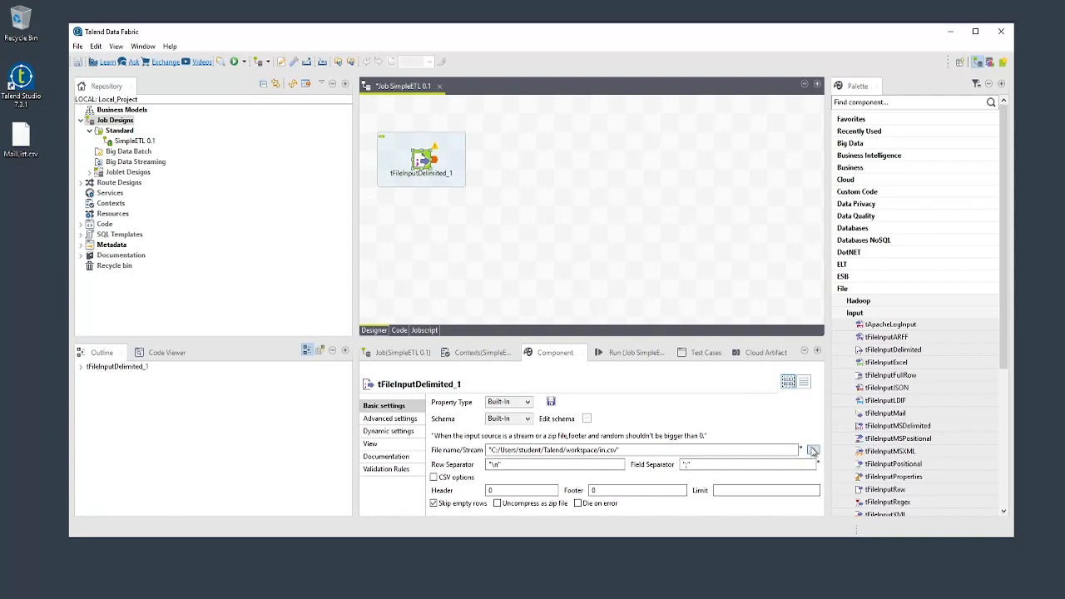
pyautogui.click(813, 450)
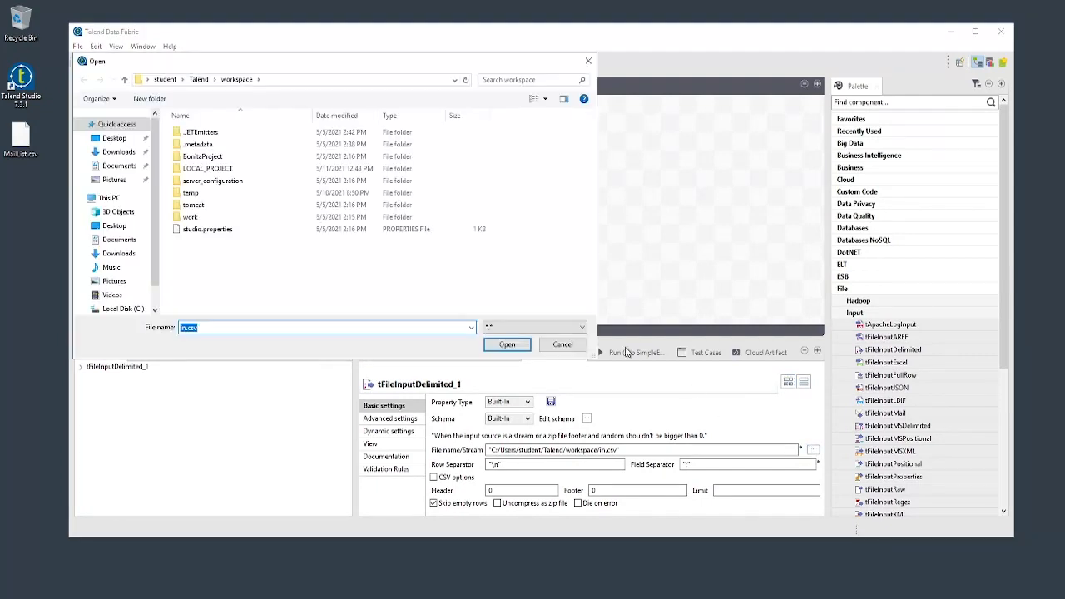
pyautogui.click(114, 138)
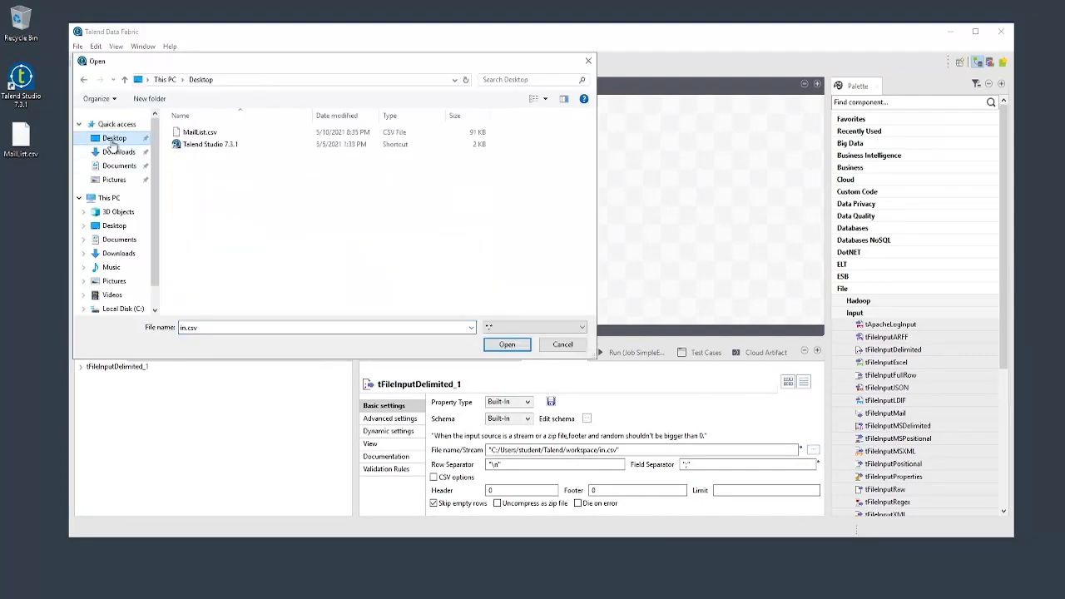
pyautogui.click(506, 344)
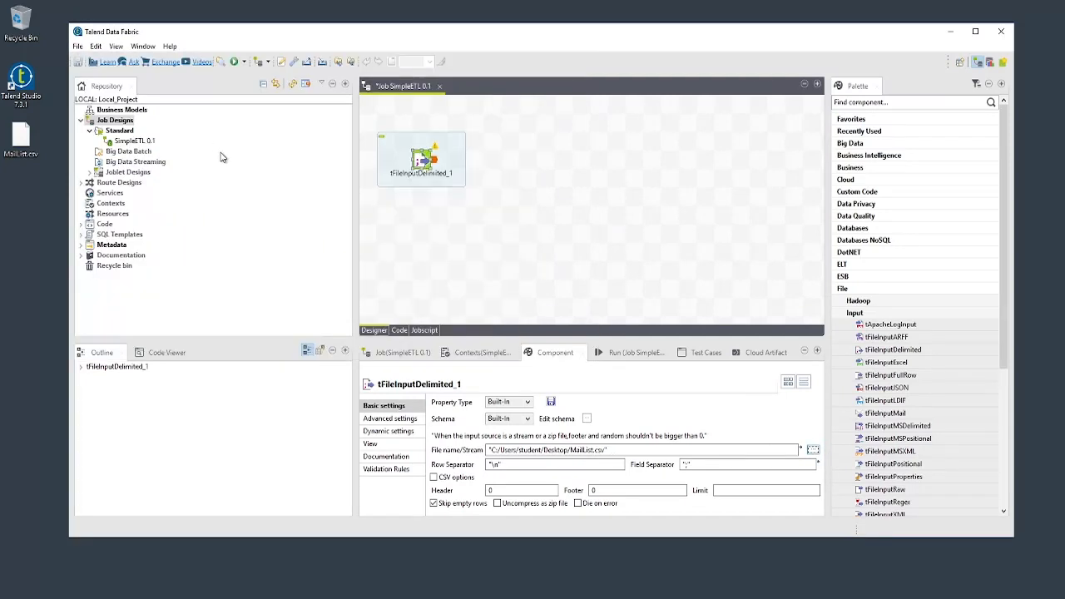
pyautogui.click(744, 465)
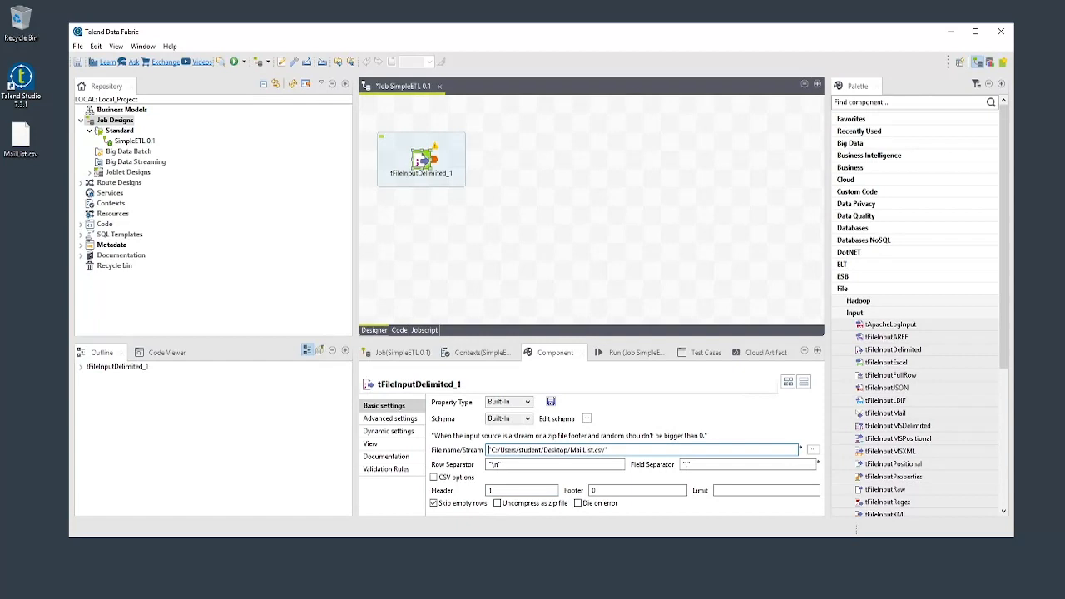
pyautogui.moveTo(488, 172)
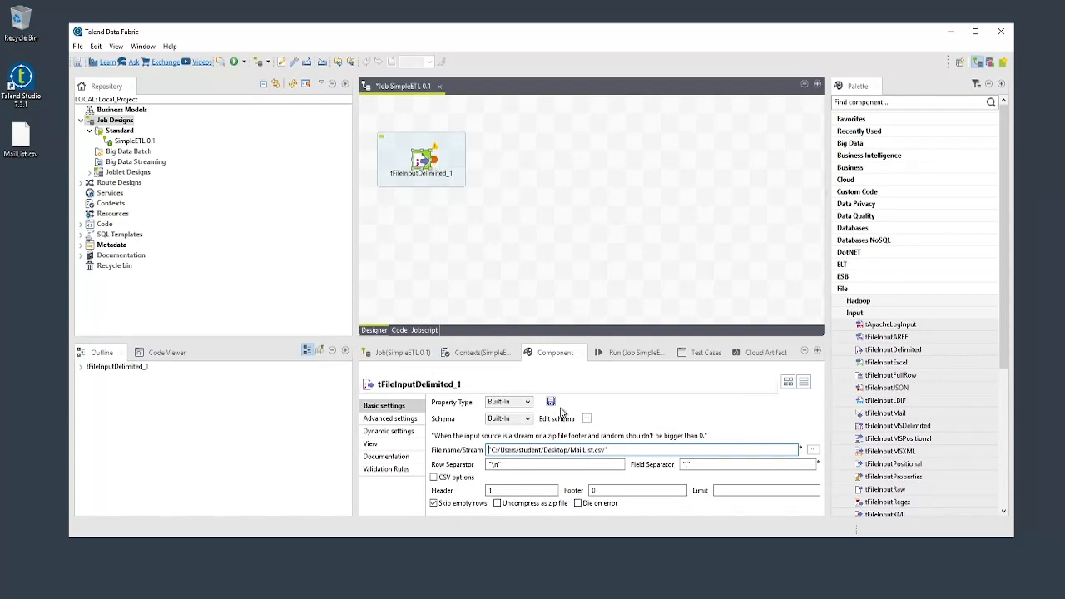
# - Add String schema columns starting with first_name to the file input and confirm
pyautogui.click(586, 418)
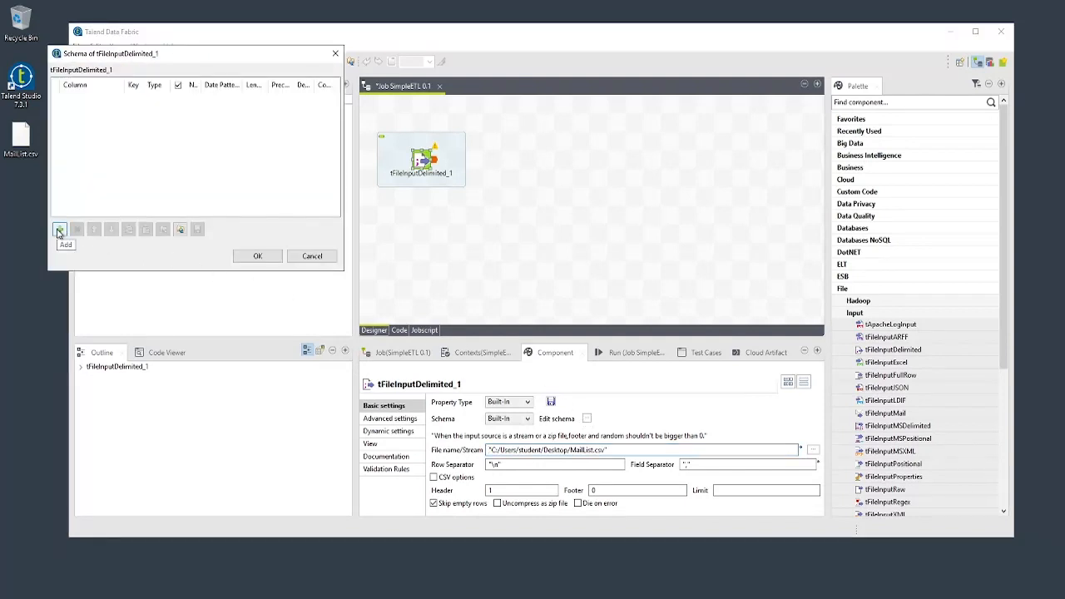
pyautogui.click(59, 229)
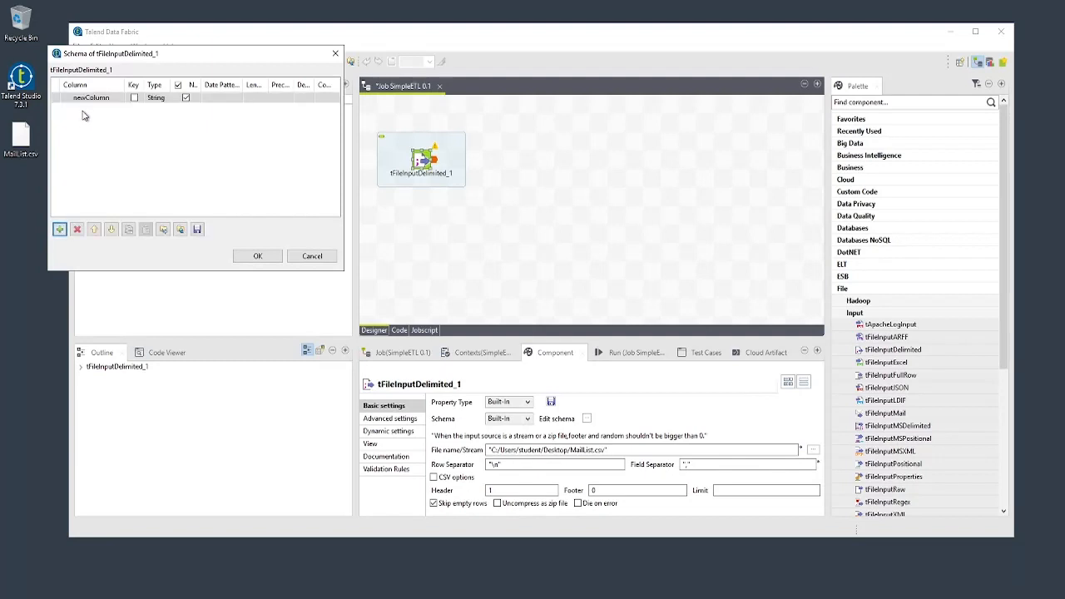
pyautogui.doubleClick(90, 97)
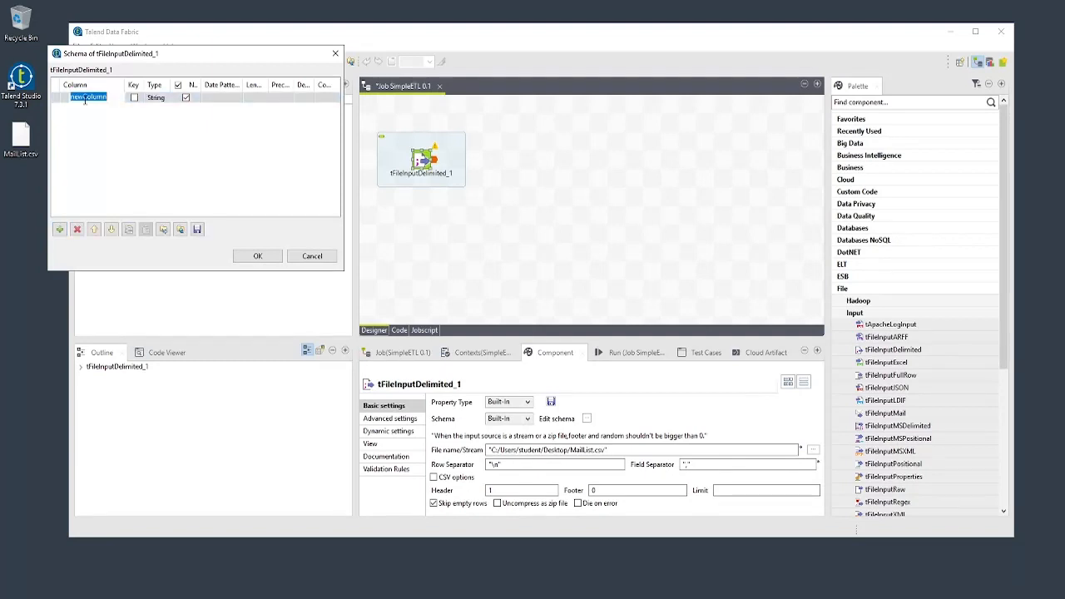
pyautogui.write('first')
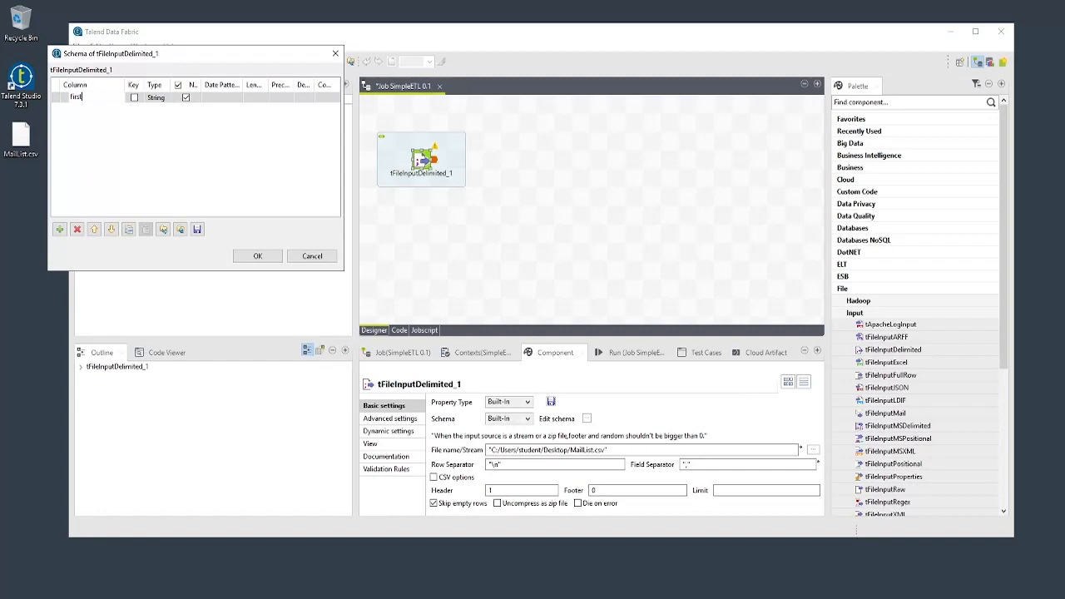
pyautogui.write('_name')
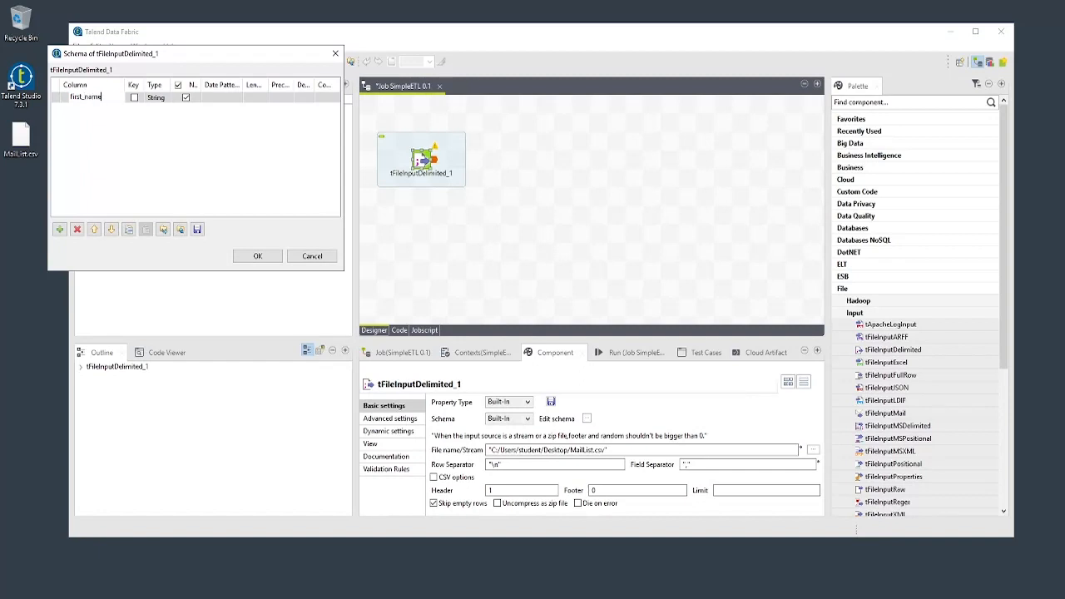
pyautogui.click(87, 97)
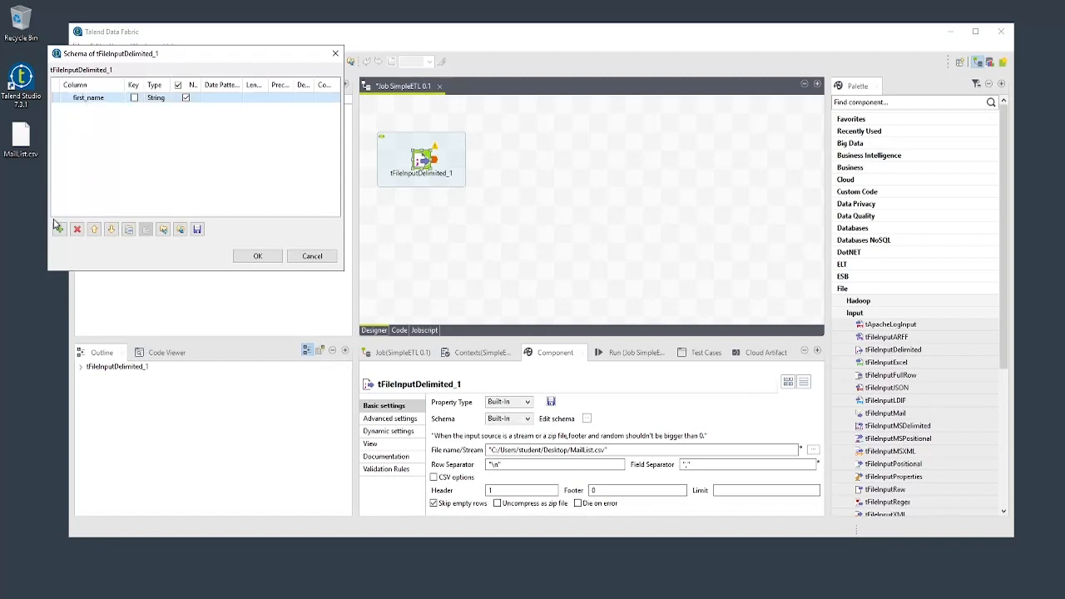
pyautogui.click(59, 229)
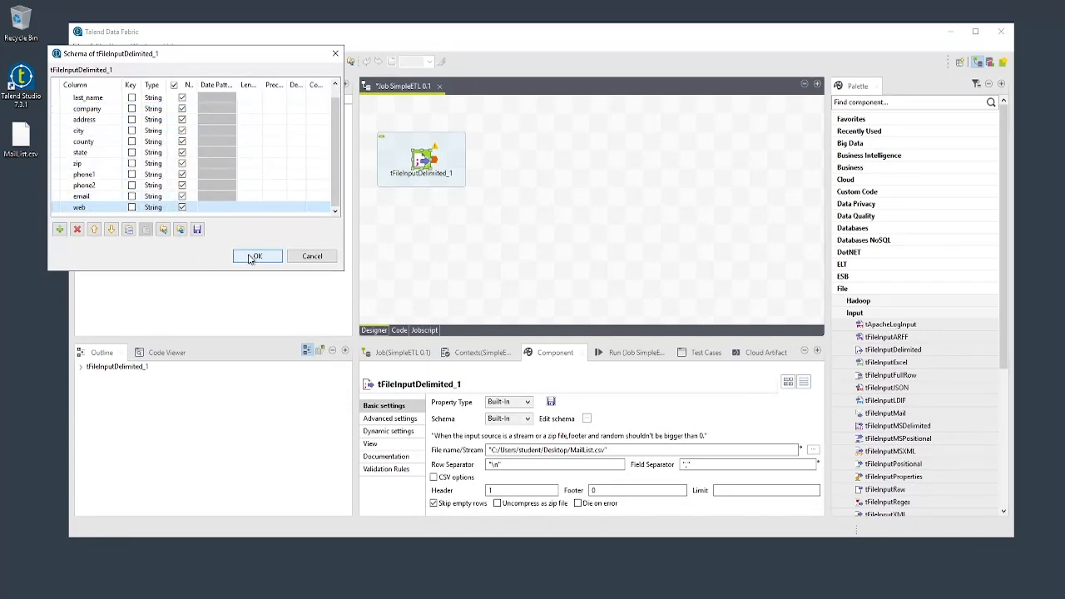
pyautogui.click(257, 255)
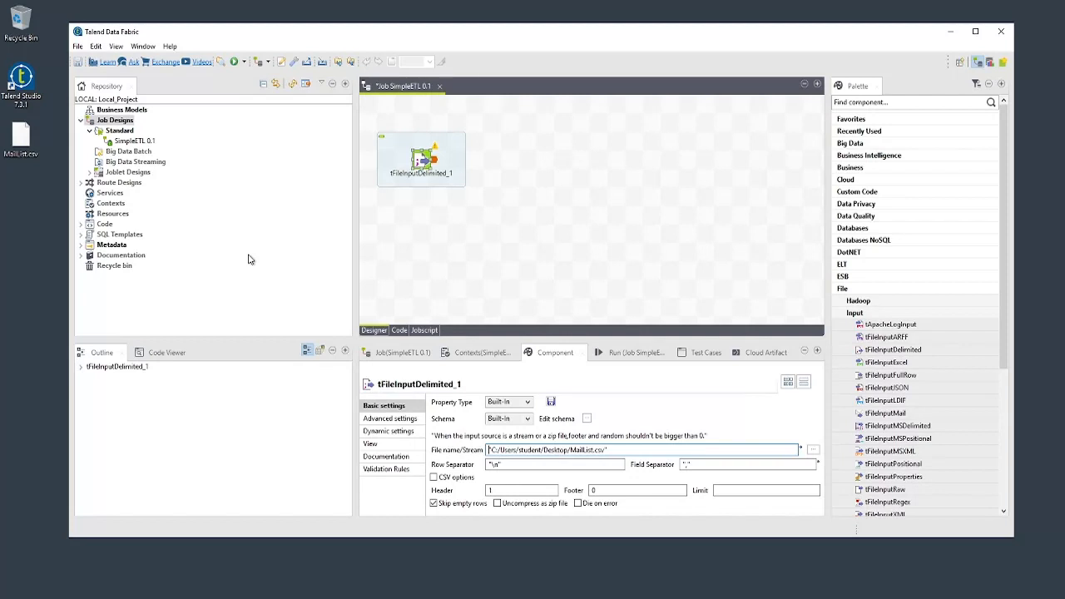
# - Place tSortRow and tLogRow components on the canvas beside the file input
pyautogui.click(519, 198)
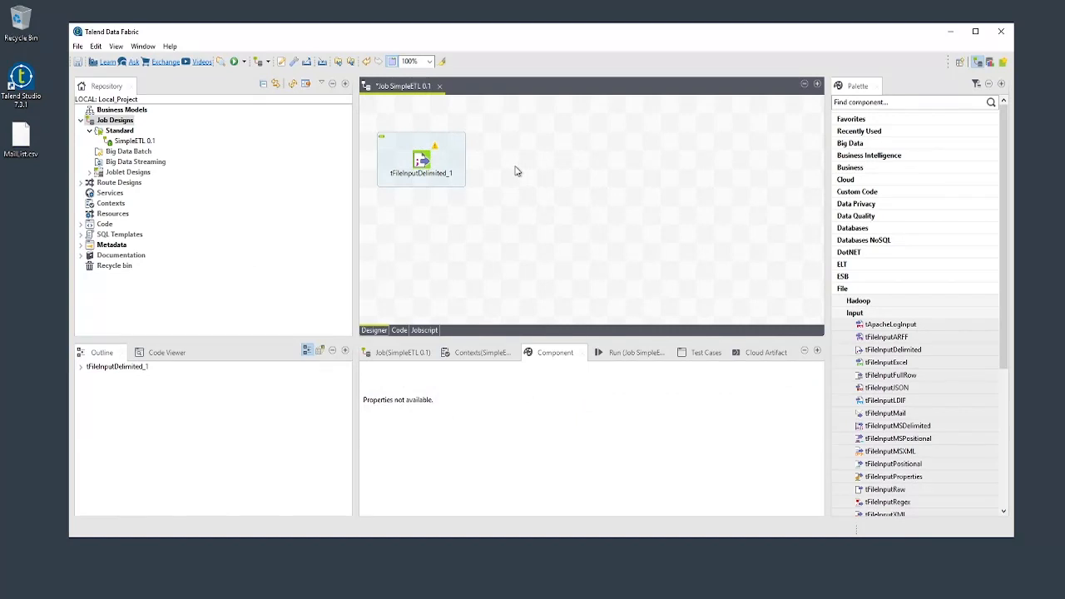
pyautogui.write('tsor')
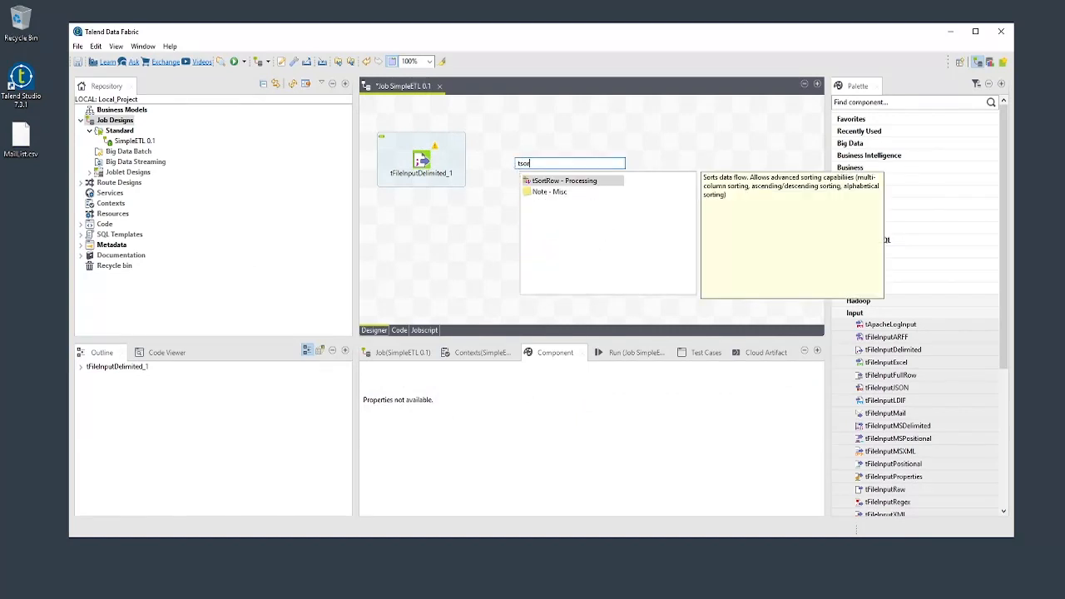
pyautogui.click(564, 180)
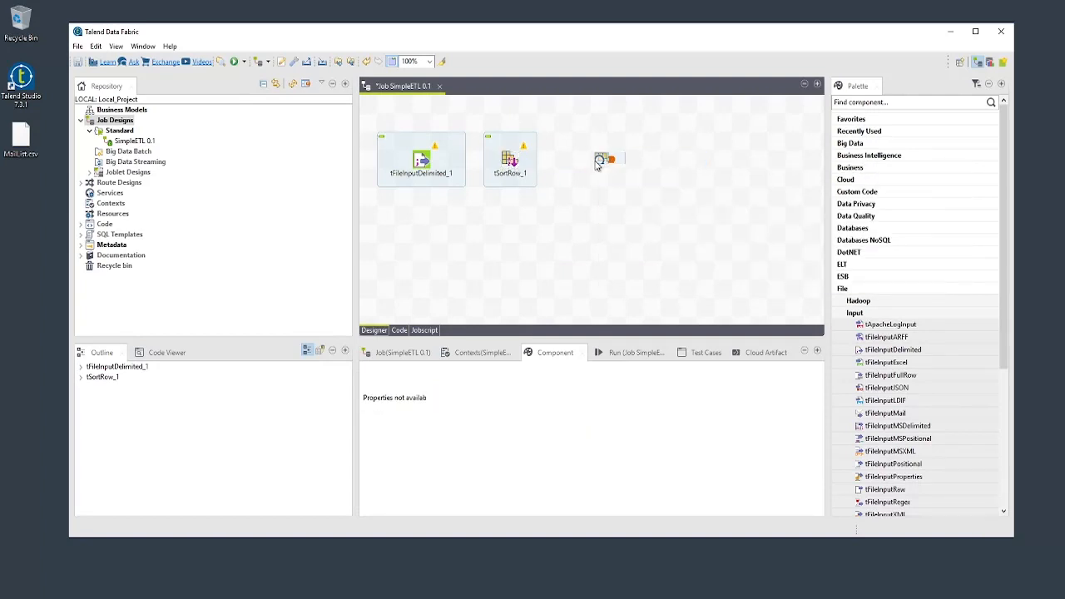
pyautogui.click(599, 158)
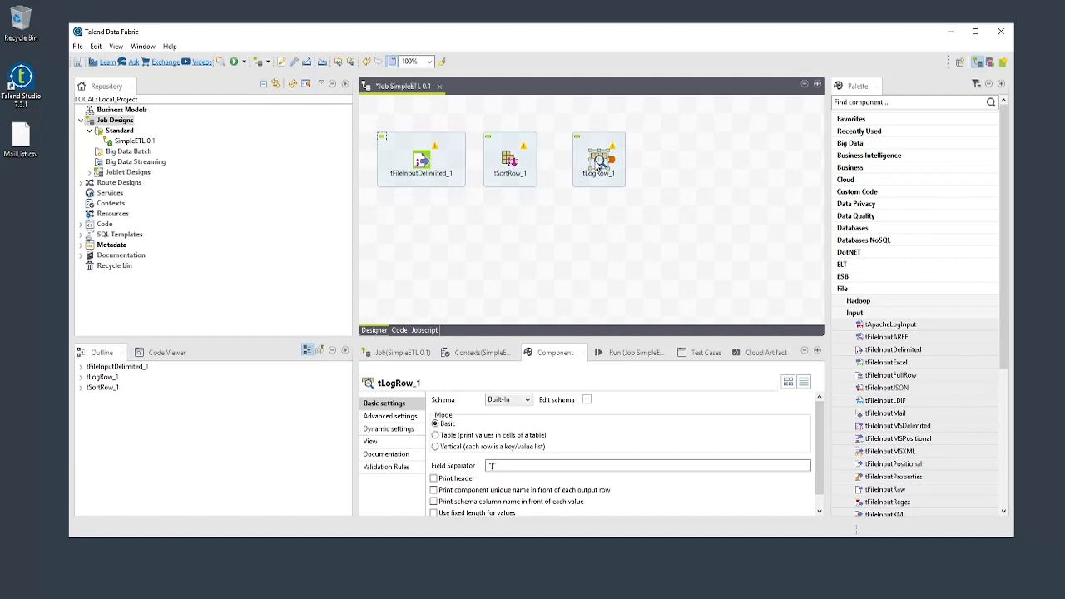
pyautogui.click(422, 159)
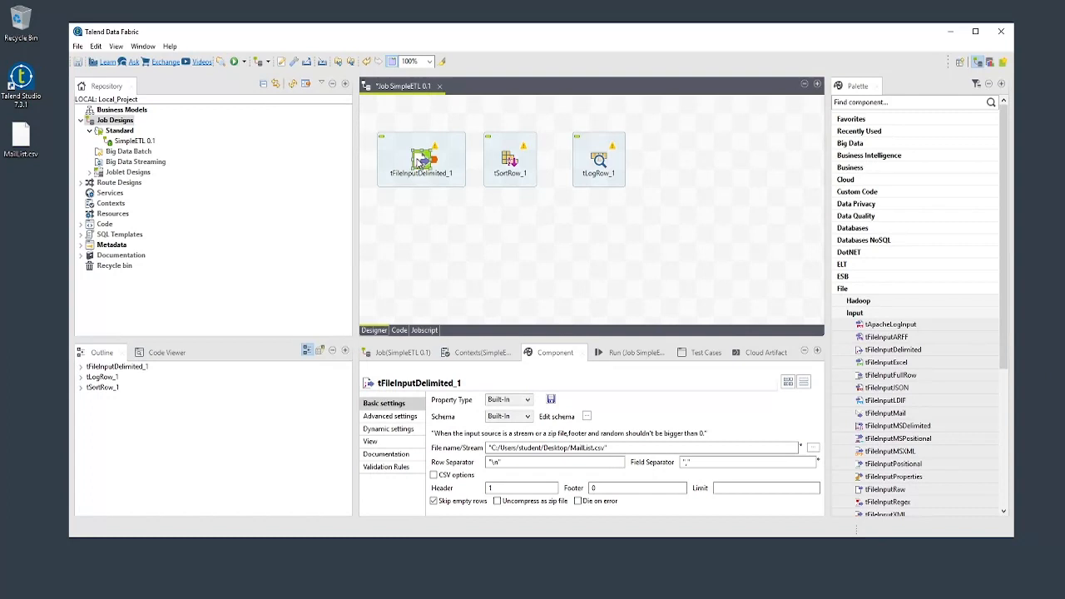
# - Connect tFileInputDelimited_1 to tSortRow_1, and tSortRow_1 to tLogRow_1, with Main rows
pyautogui.rightClick(416, 162)
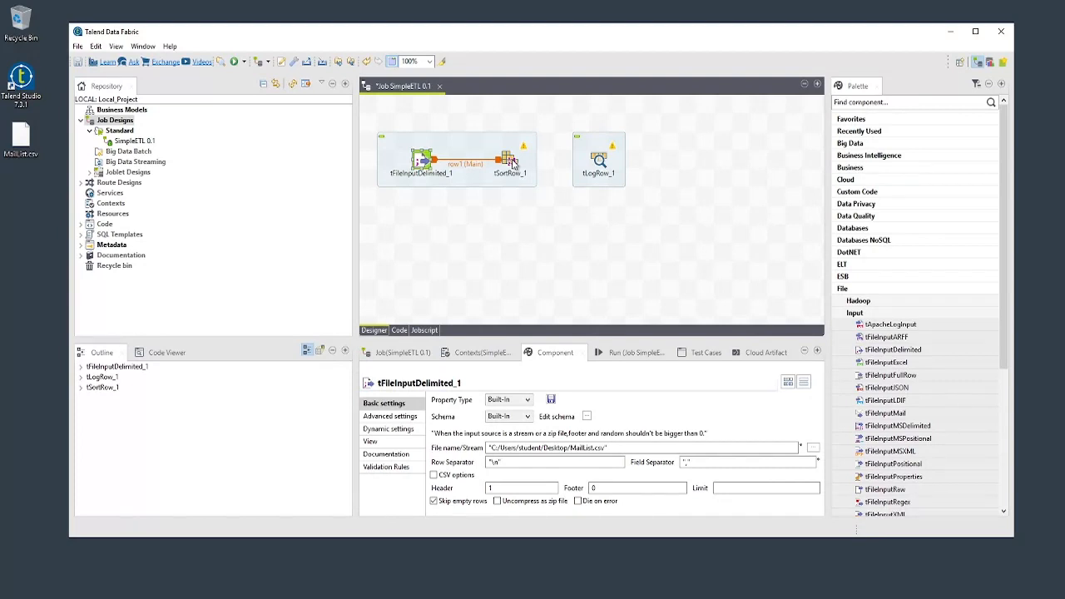
pyautogui.click(510, 158)
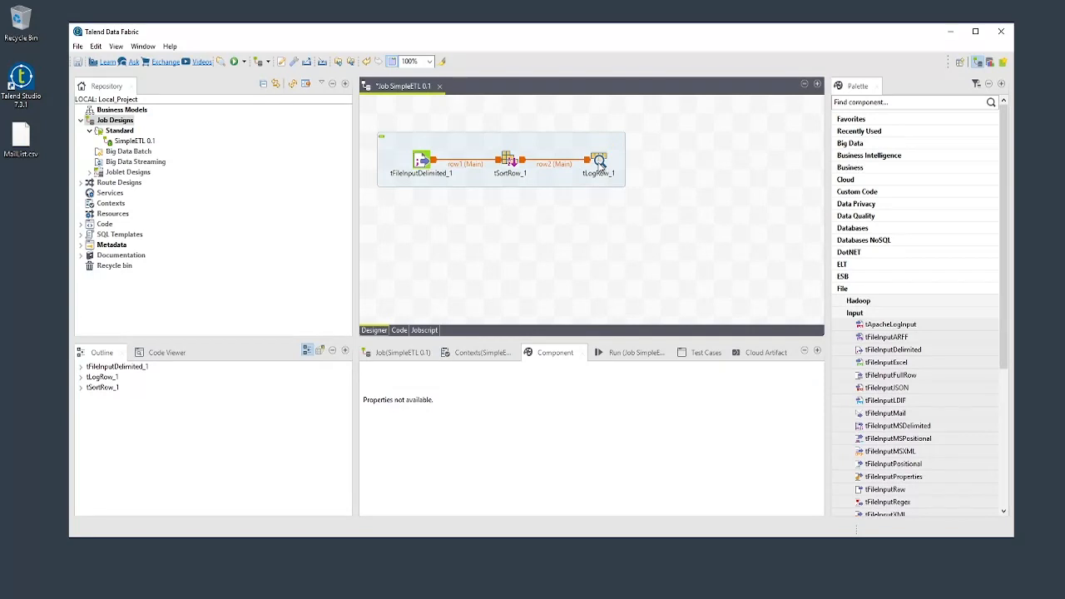
# - Sync tLogRow_1's schema with the columns coming from tSortRow_1
pyautogui.click(598, 159)
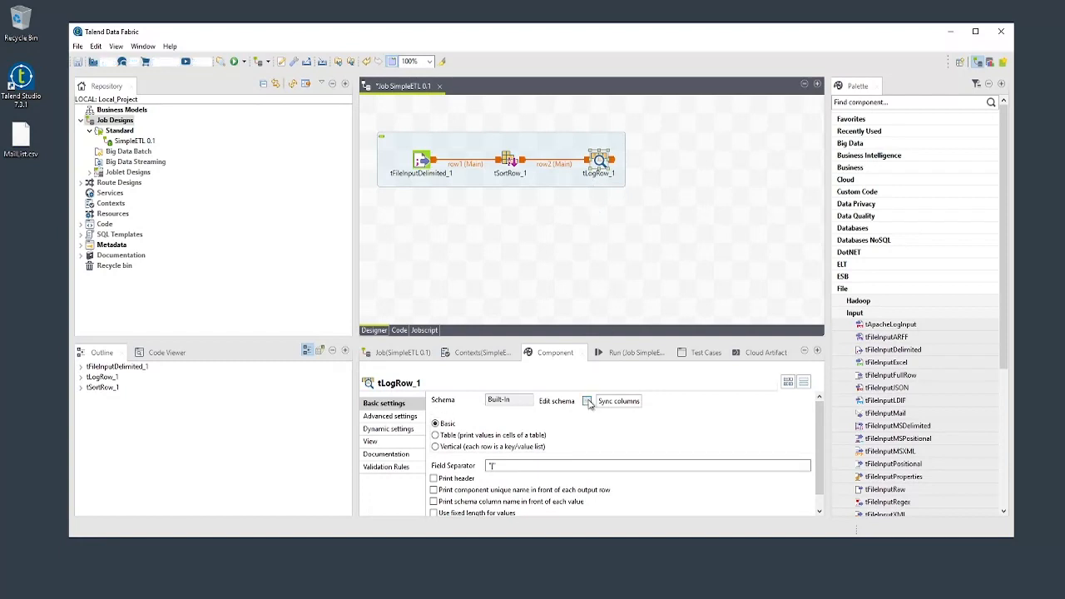
pyautogui.click(587, 401)
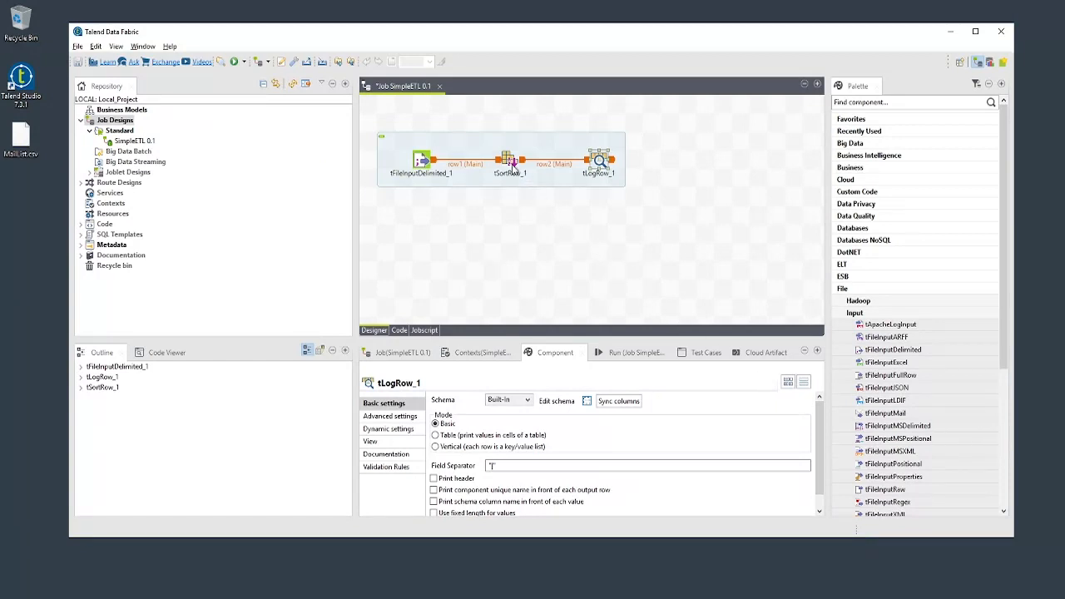
# - Sort tSortRow_1 by last_name, then first_name, both alphabetical ascending
pyautogui.click(509, 159)
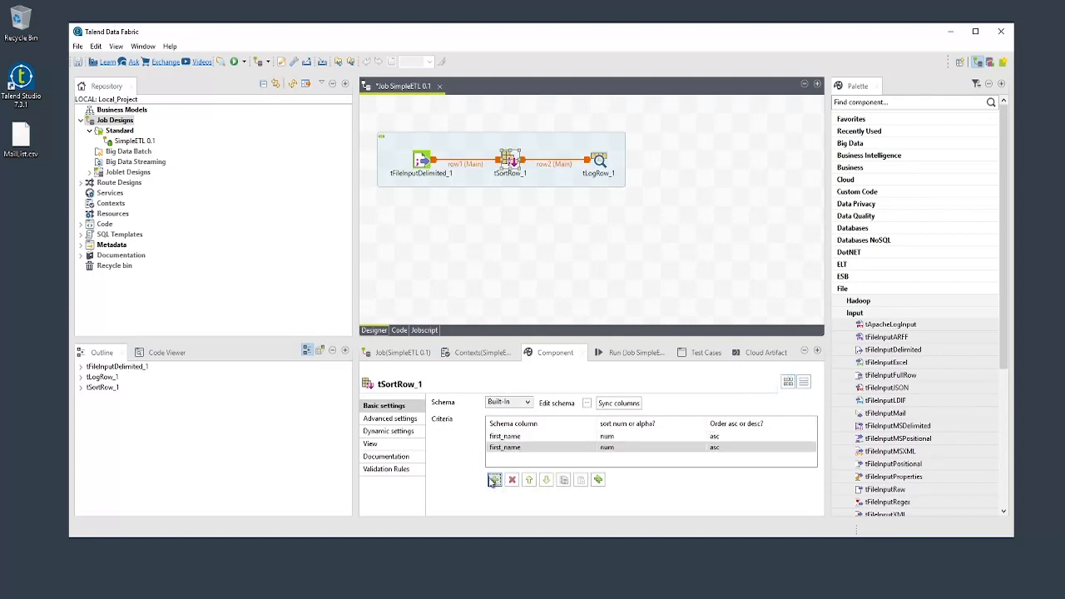
pyautogui.click(591, 435)
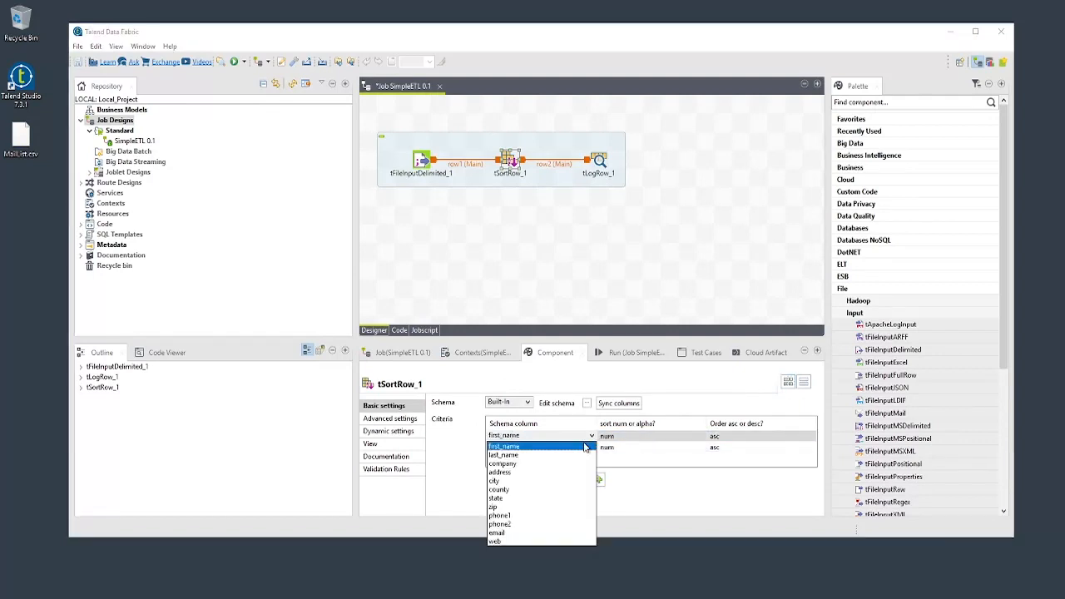
pyautogui.click(502, 454)
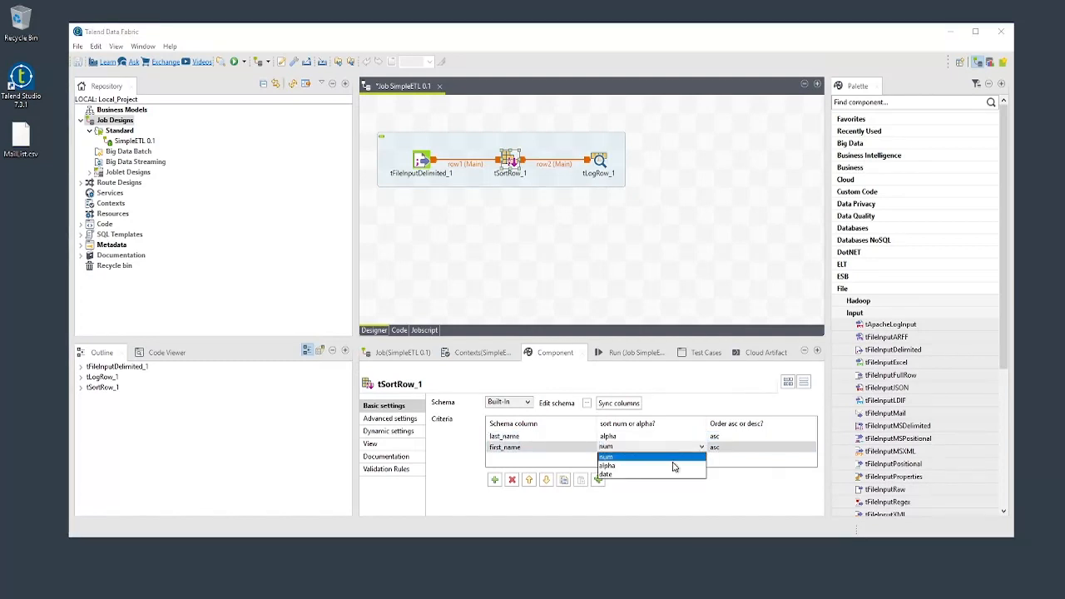
pyautogui.click(608, 465)
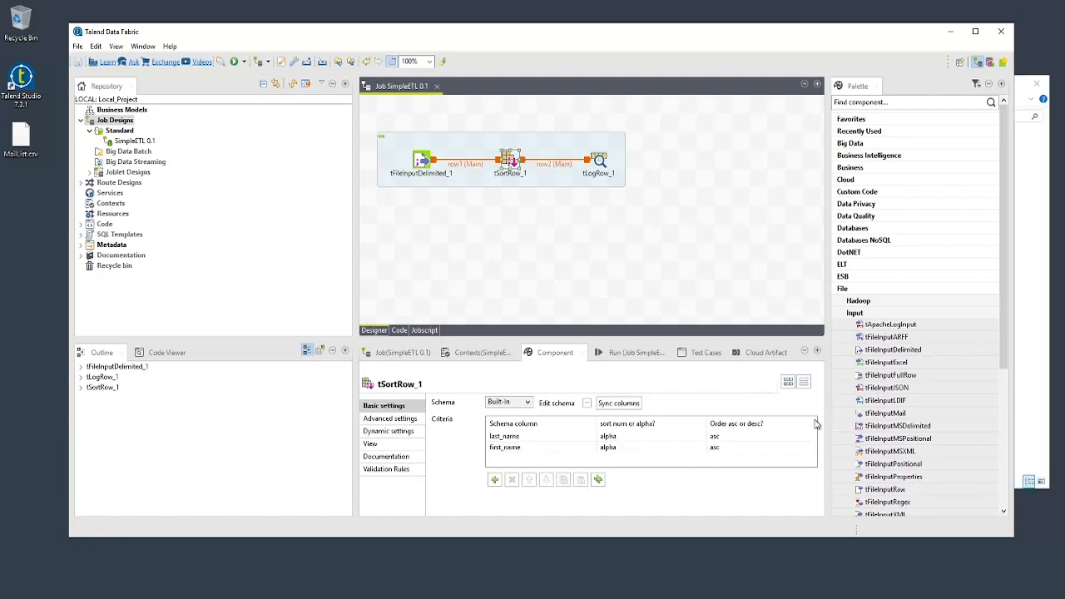
# - Run the SimpleETL job from the Run (Job SimpleETL) view
pyautogui.click(625, 352)
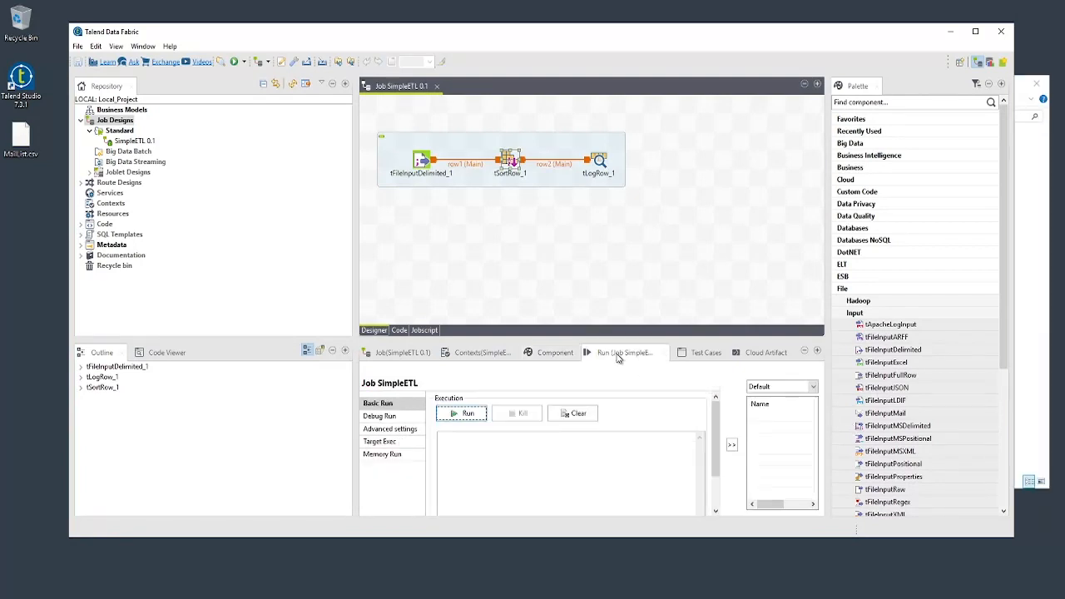
pyautogui.click(463, 414)
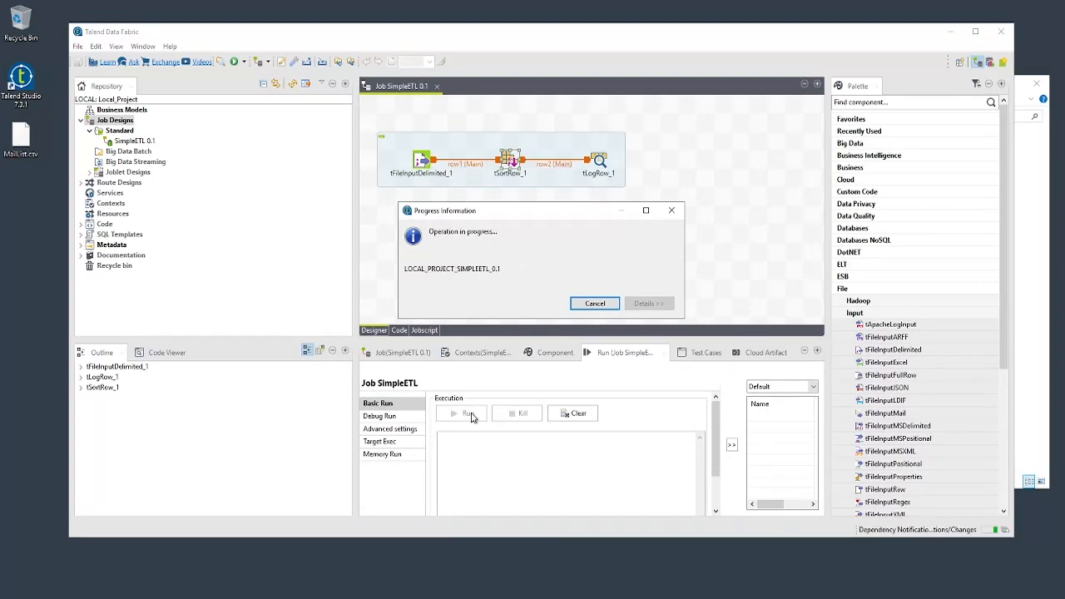
pyautogui.click(468, 414)
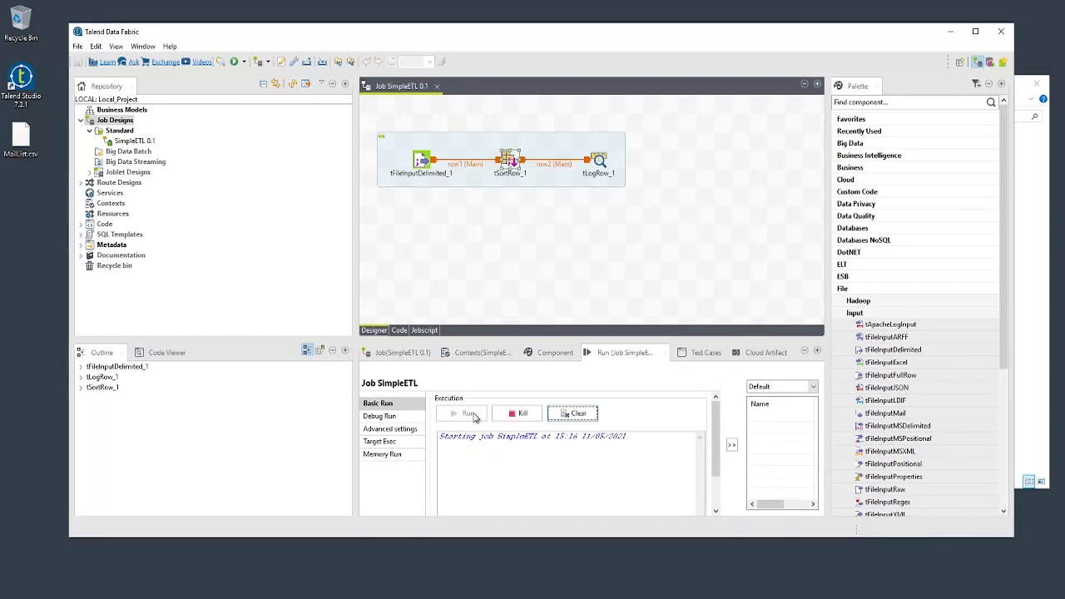
pyautogui.click(468, 414)
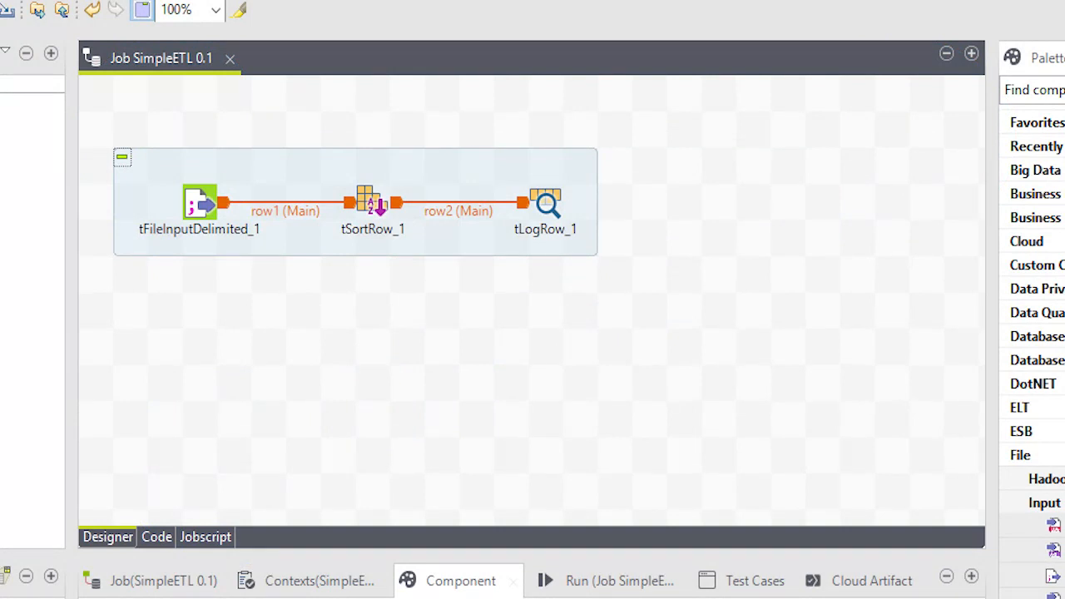
# - Show the Row and Trigger connection options for tFileInputDelimited_1
pyautogui.rightClick(200, 204)
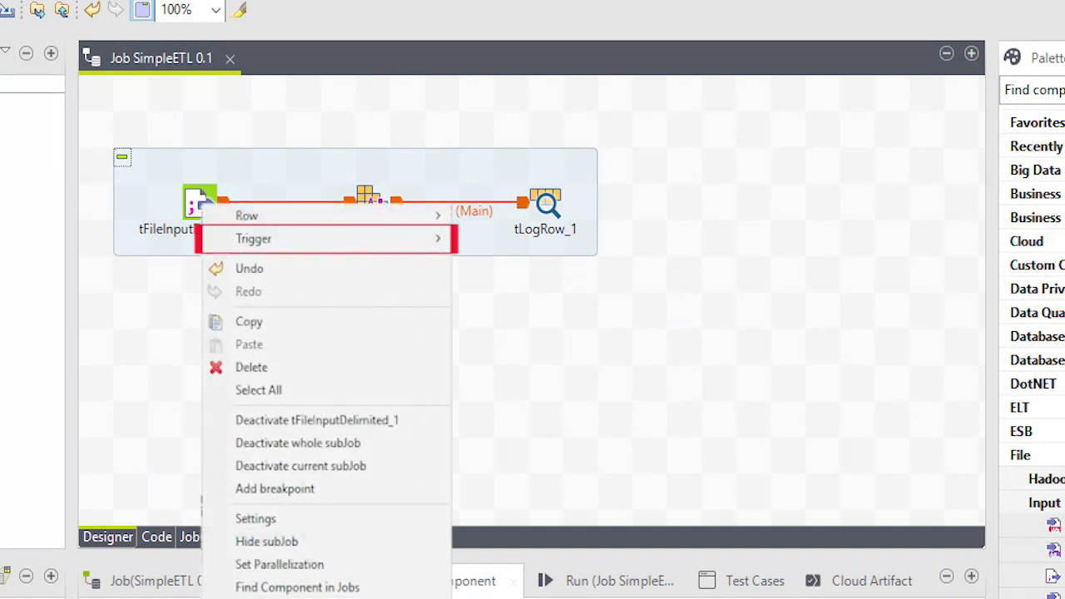